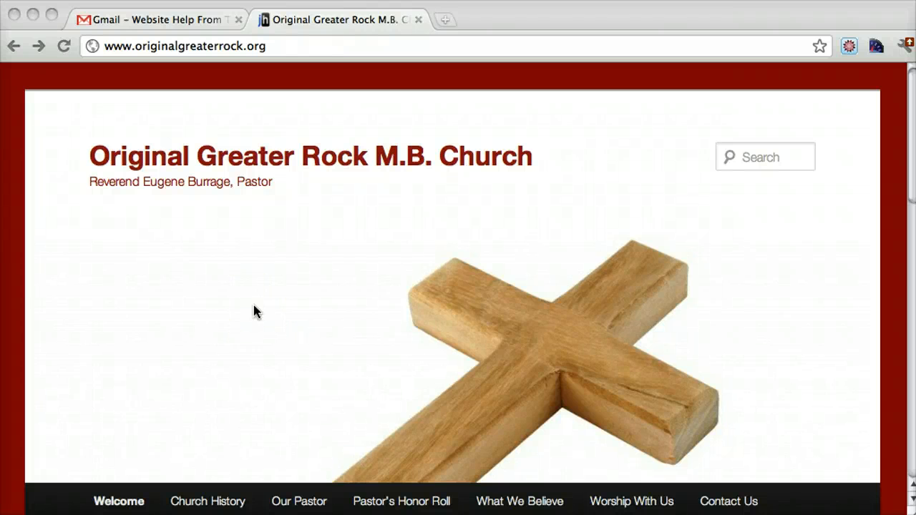
- Go to the site's /wp-admin page and log in as 'admin' to reach the Dashboard
scroll("down", 3)
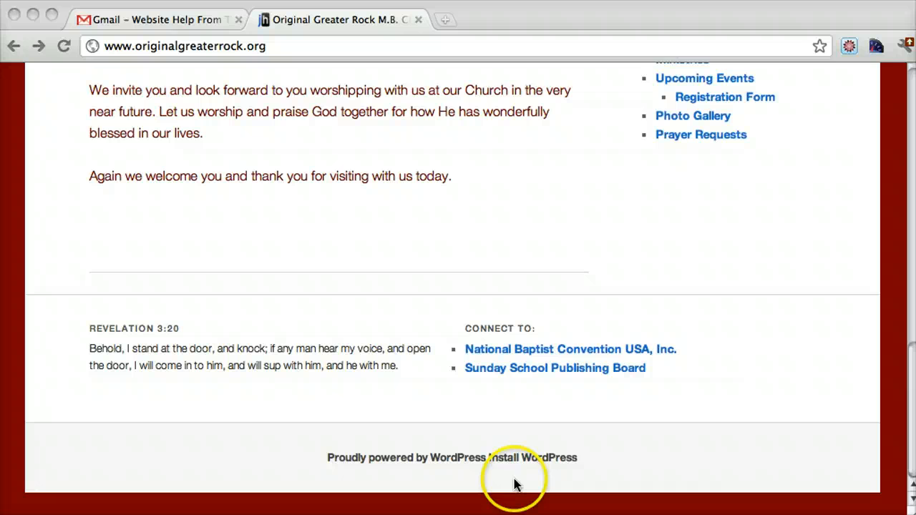
scroll("up", 3)
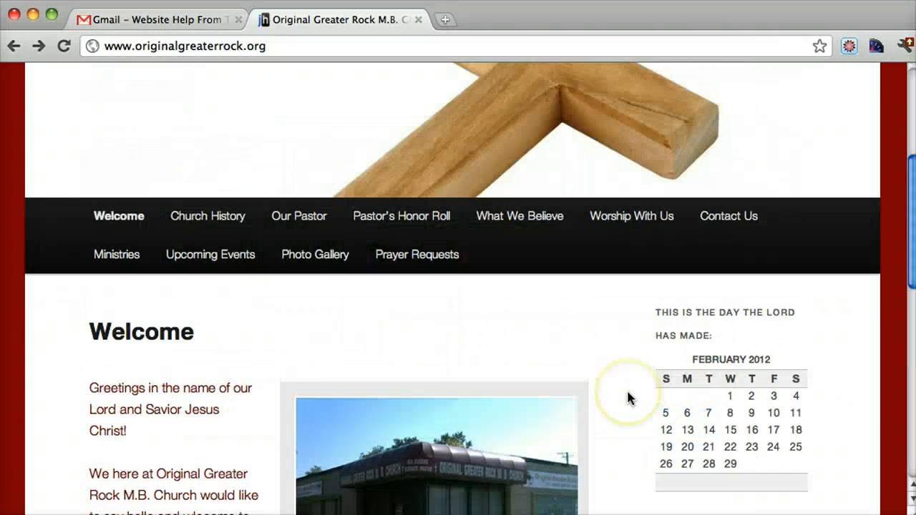
scroll("up", 3)
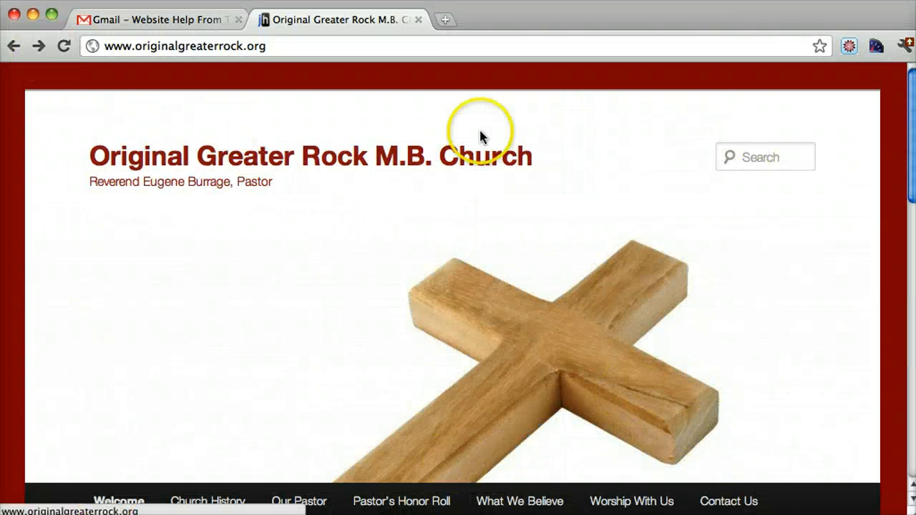
scroll("down", 3)
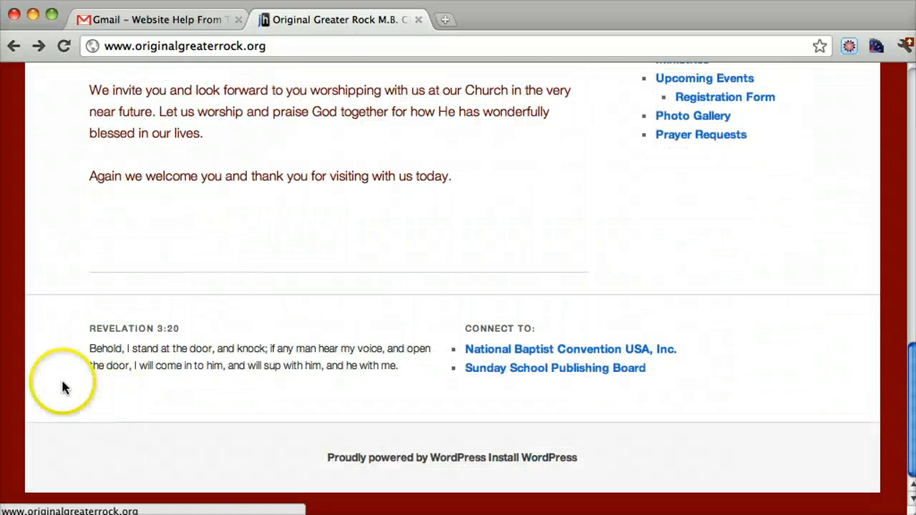
mouse_move(604, 461)
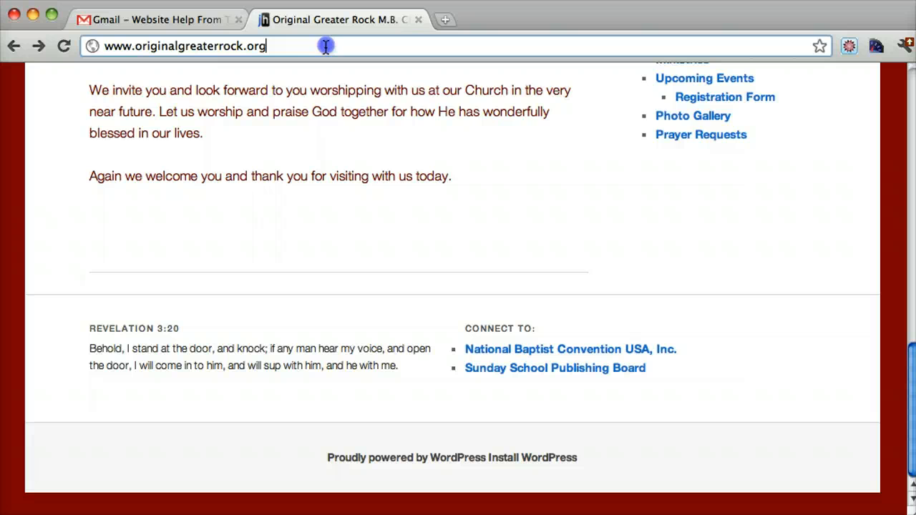
type("/wp-admin")
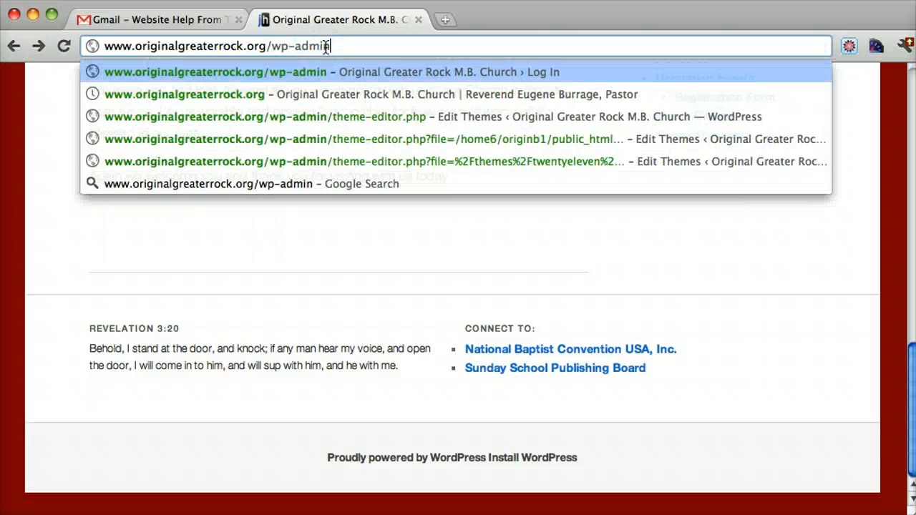
left_click(215, 71)
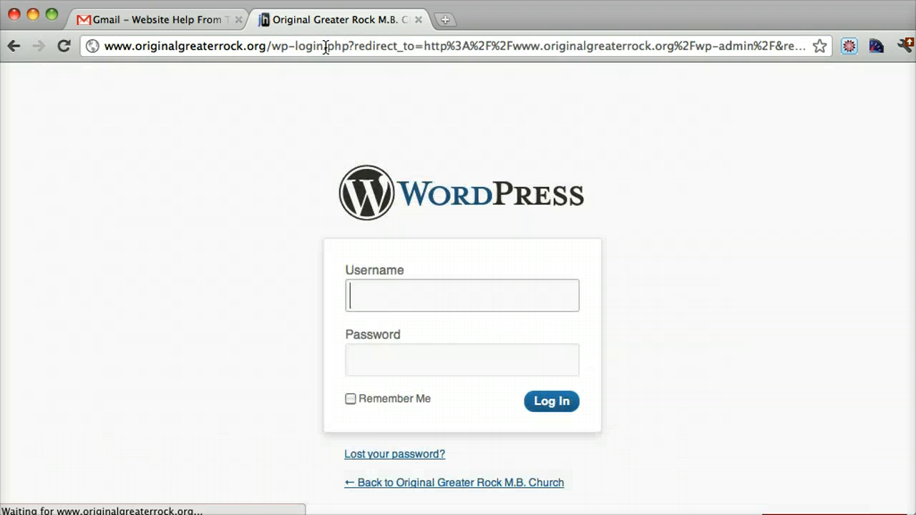
type("admin")
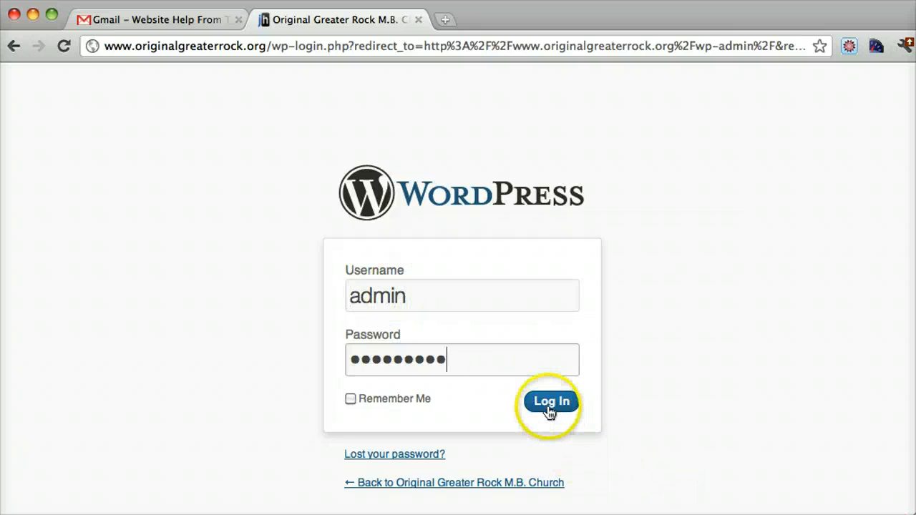
left_click(550, 401)
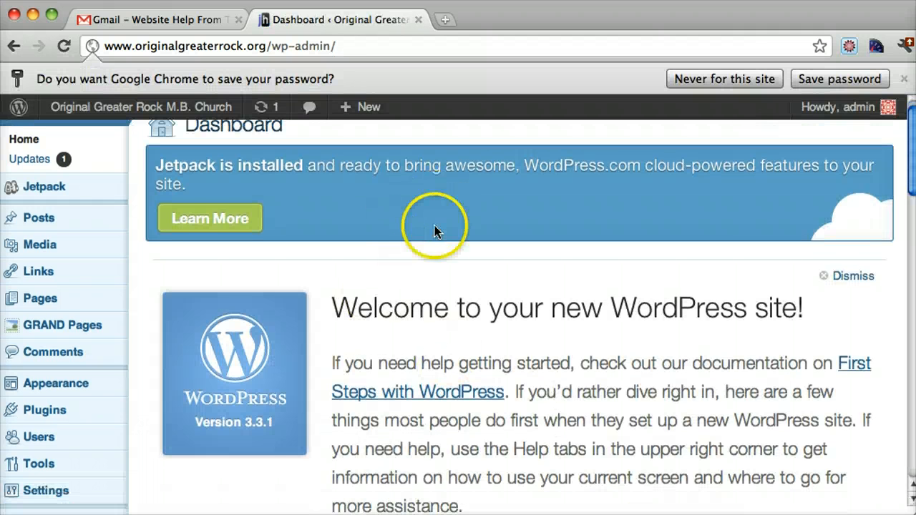
mouse_move(54, 384)
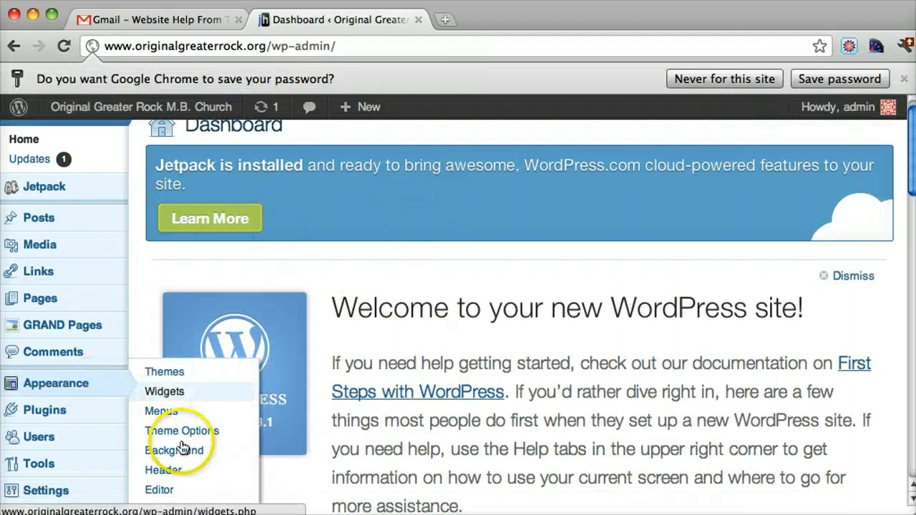
- Open Appearance > Editor to show the Twenty Eleven stylesheet and template list
left_click(159, 489)
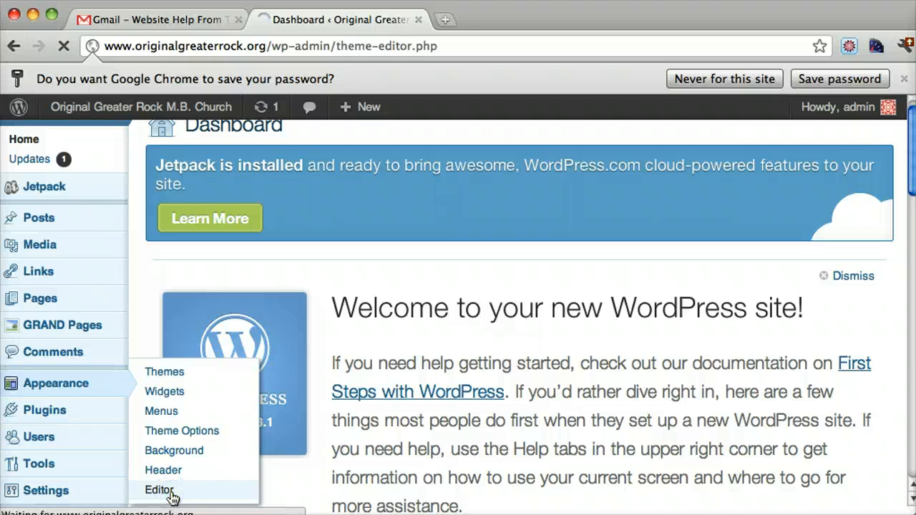
left_click(161, 489)
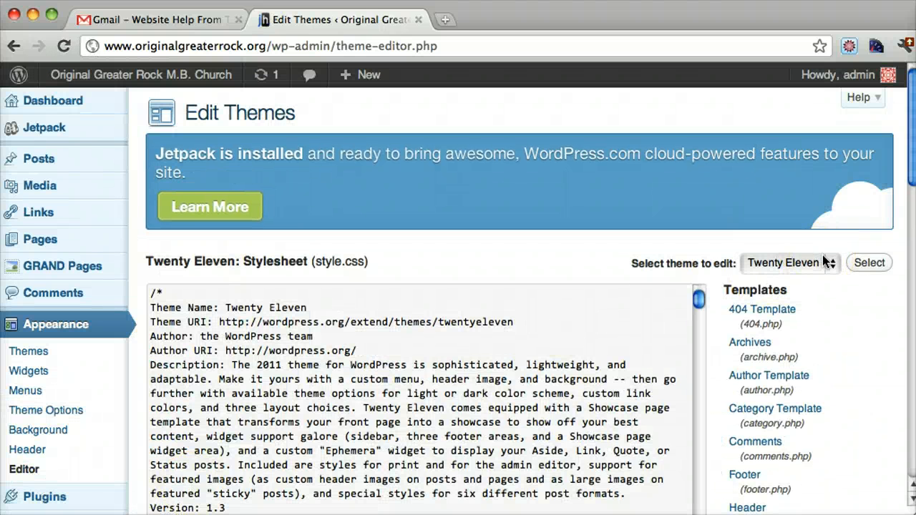
scroll("down", 3)
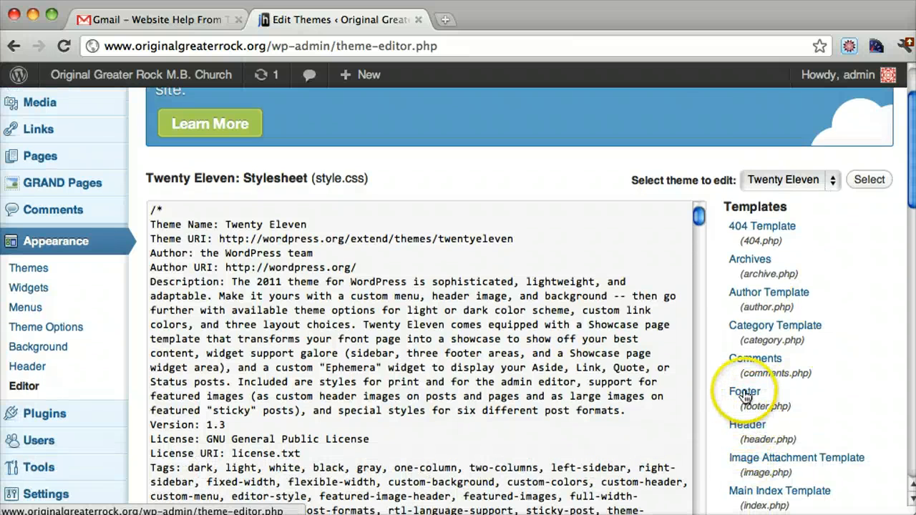
- Open footer.php and select the powered-by credit link inside the site-generator div
left_click(745, 392)
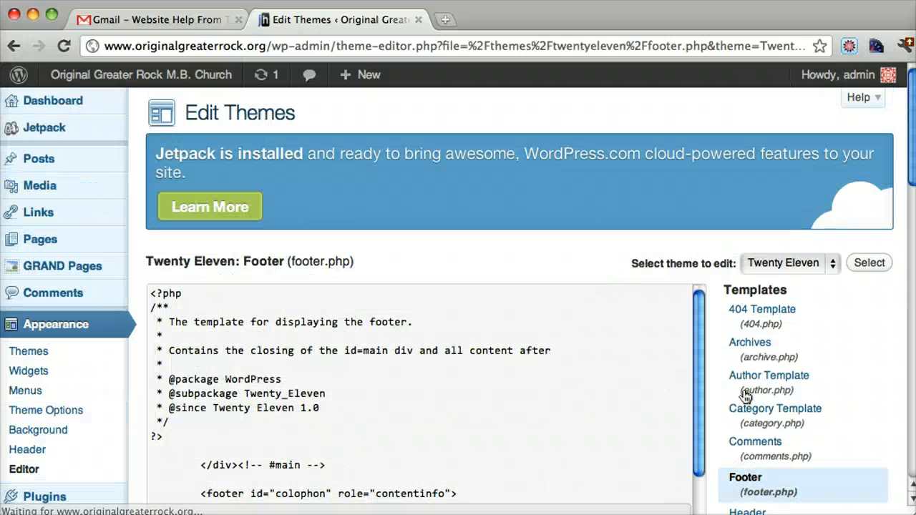
scroll("down", 3)
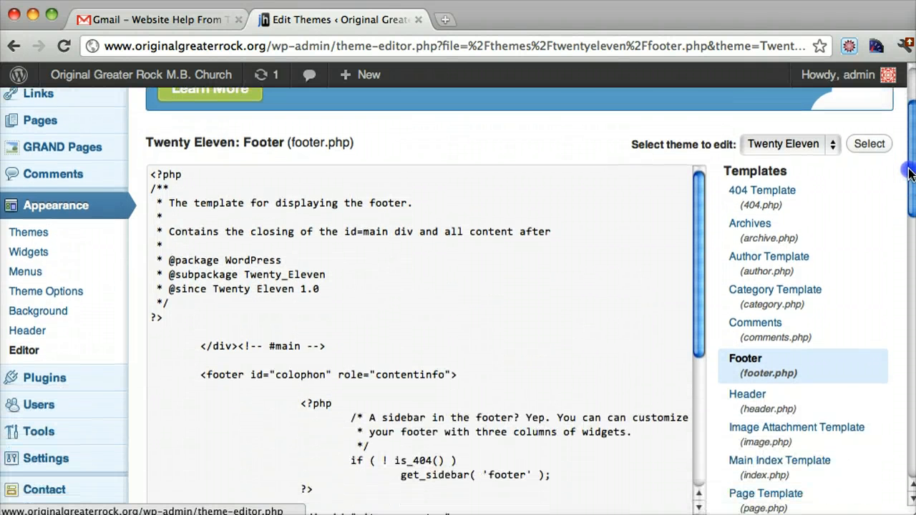
scroll("down", 3)
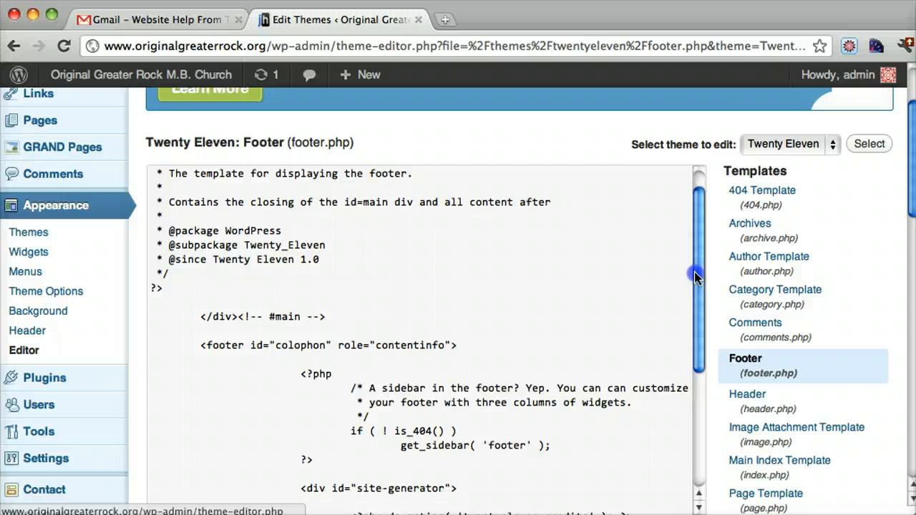
scroll("down", 3)
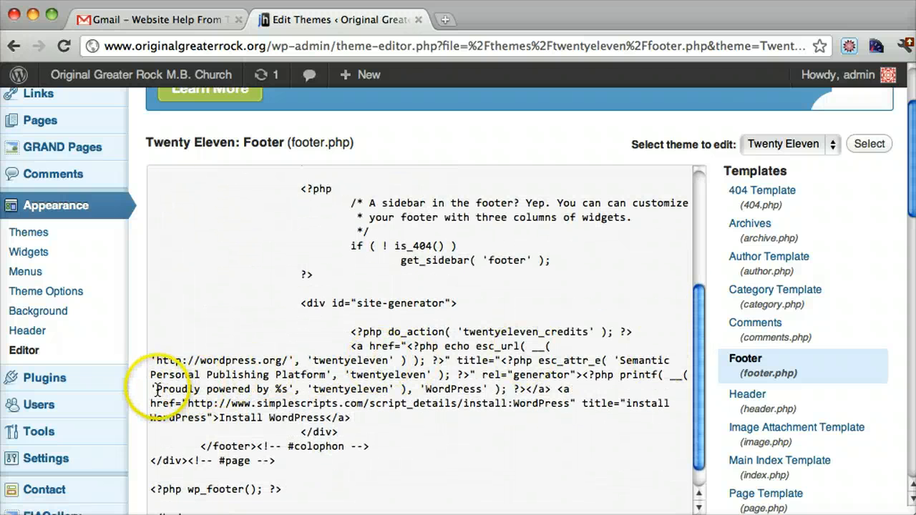
left_click_drag(155, 389, 487, 390)
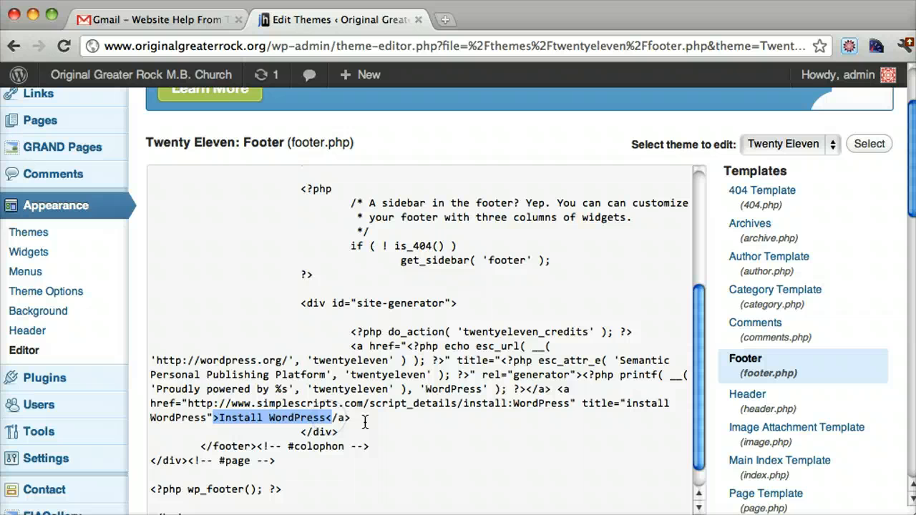
left_click(365, 421)
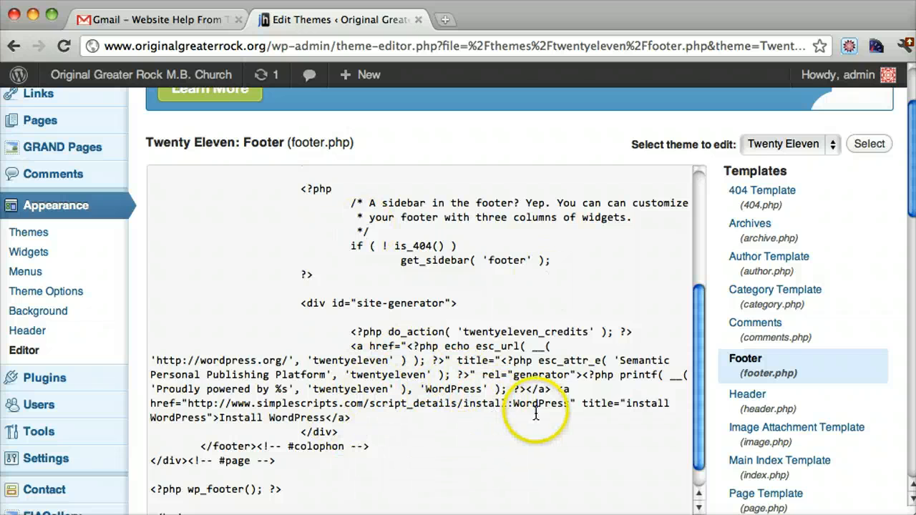
mouse_move(528, 415)
type("©")
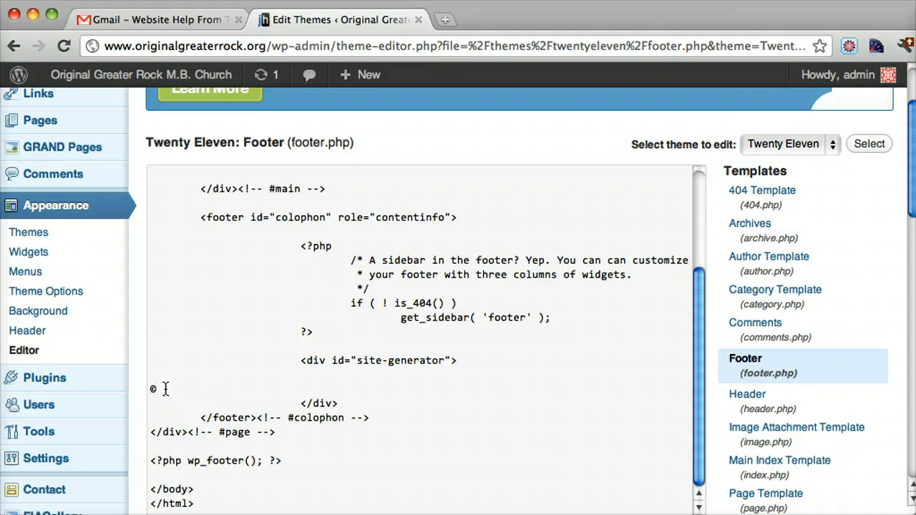
- Start a new browser tab after replacing the credit code with a © symbol
left_click(624, 20)
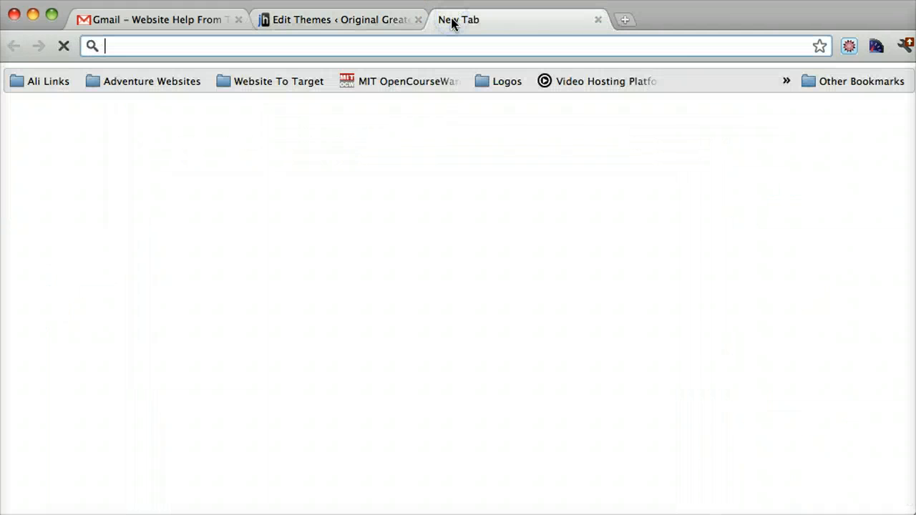
- Search Google for 'copyright symbol html' and open the Copyright Symbol reference page
type("www.google.com")
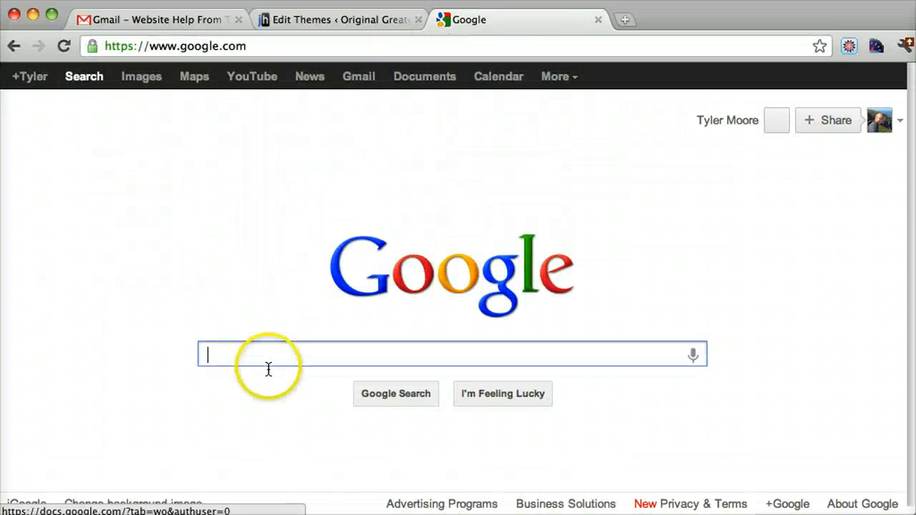
type("copyright symbol html")
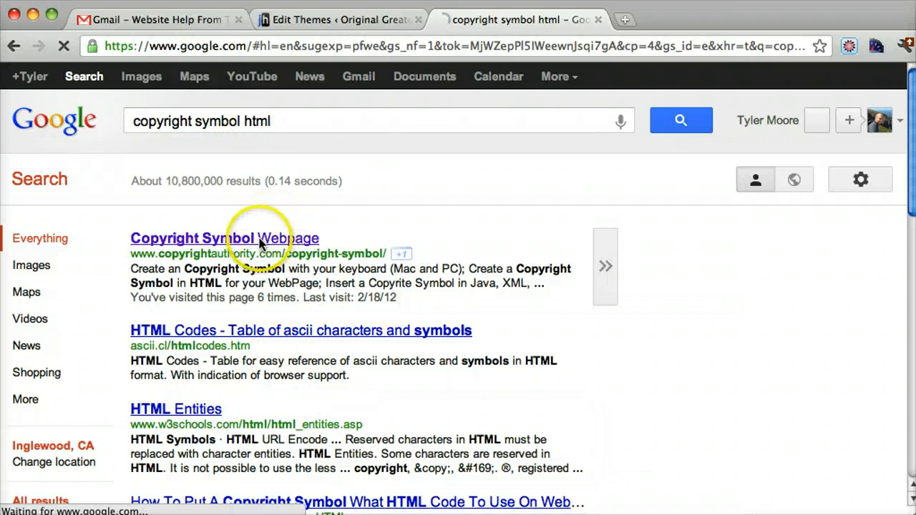
left_click(223, 238)
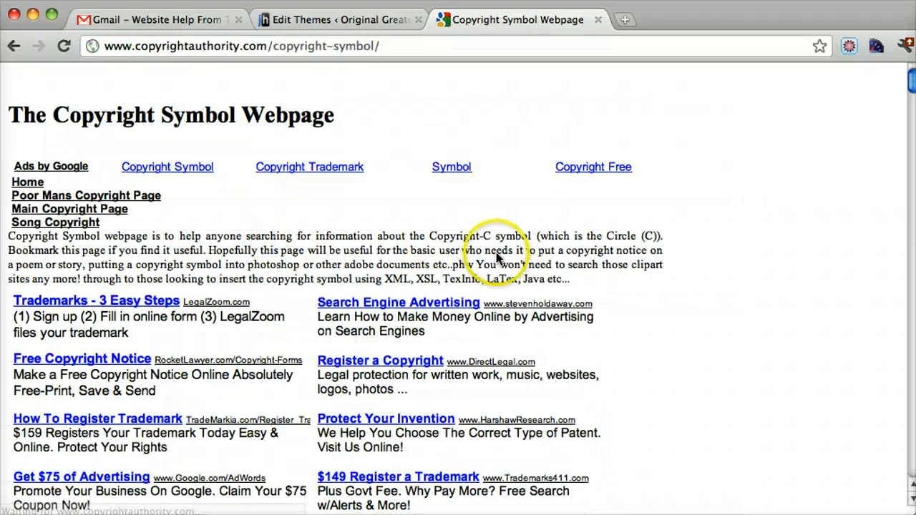
- Find the HTML Copyright Symbol section and highlight the &copy; entity
scroll("down", 3)
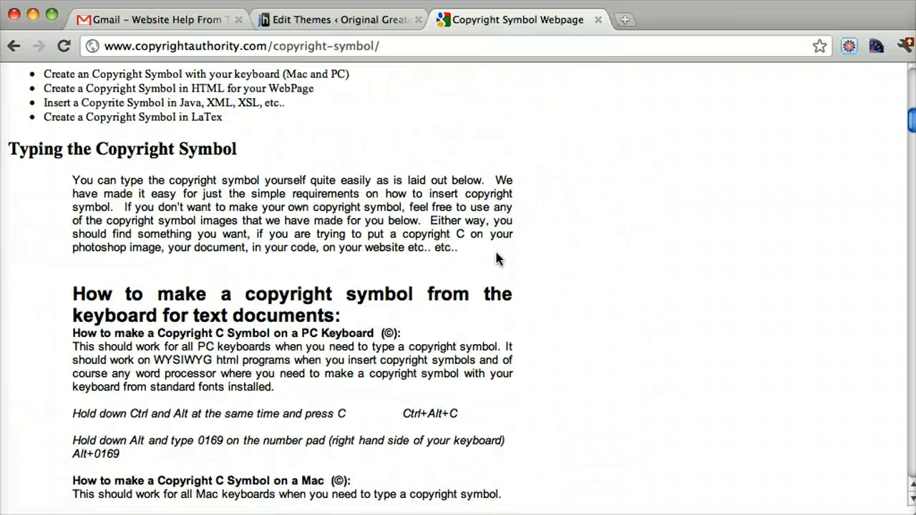
scroll("down", 3)
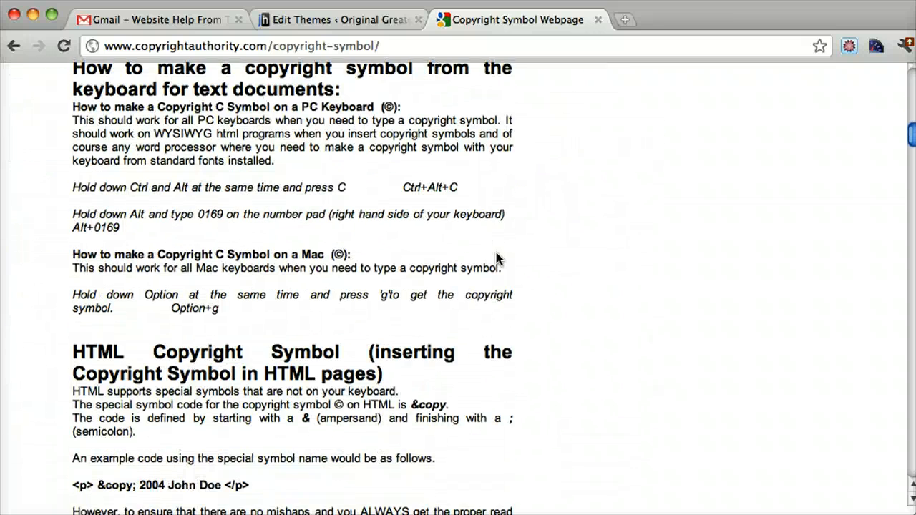
scroll("down", 3)
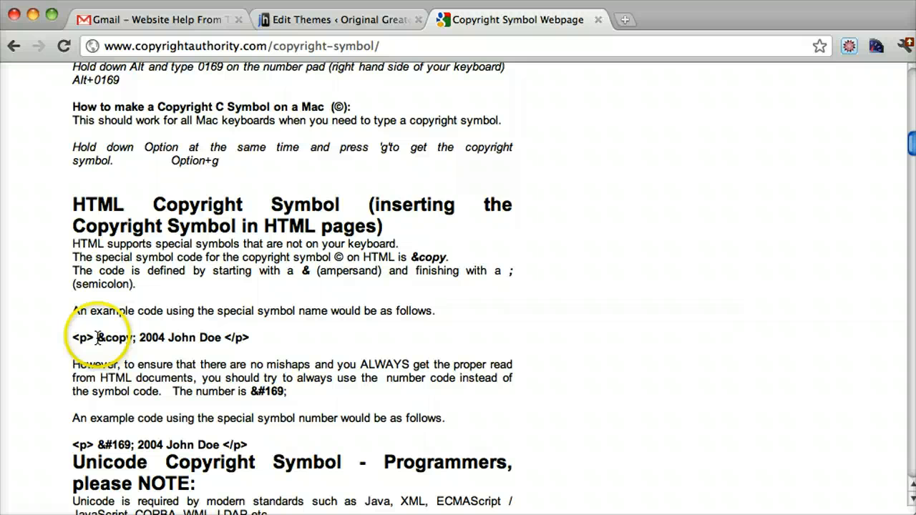
double_click(115, 338)
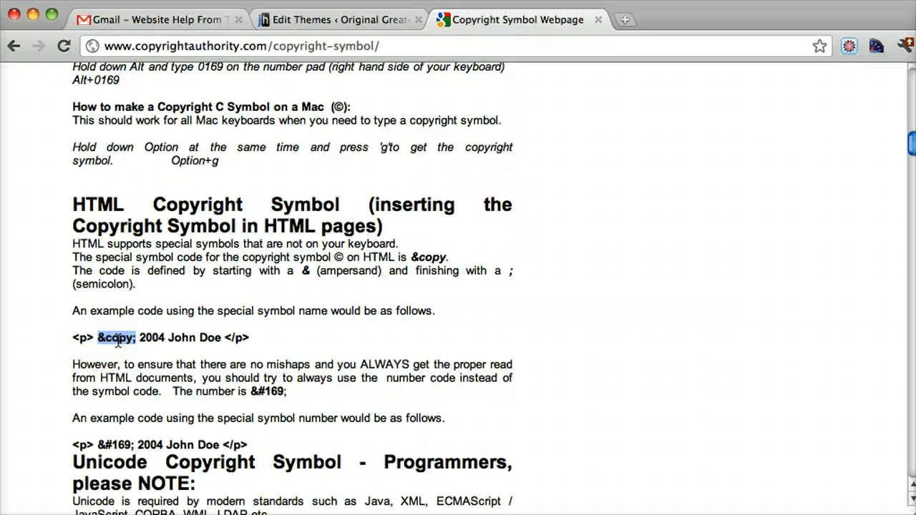
left_click(118, 337)
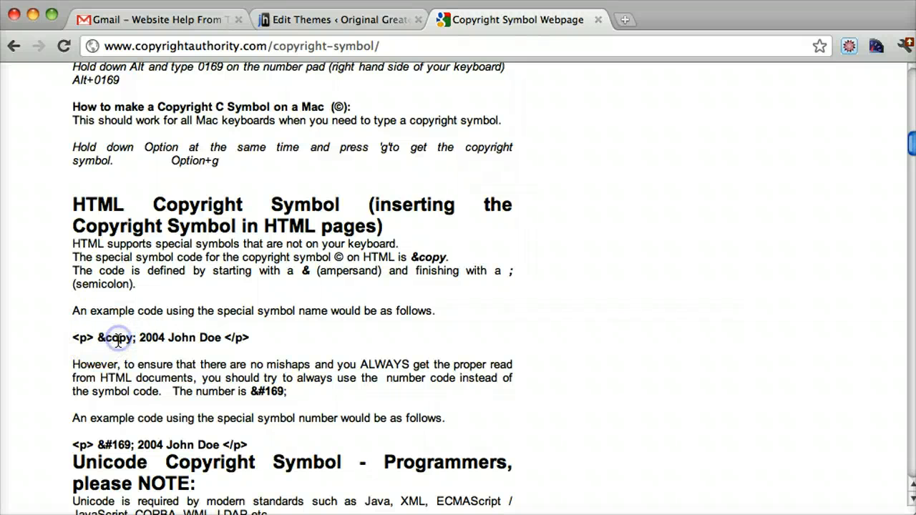
double_click(118, 338)
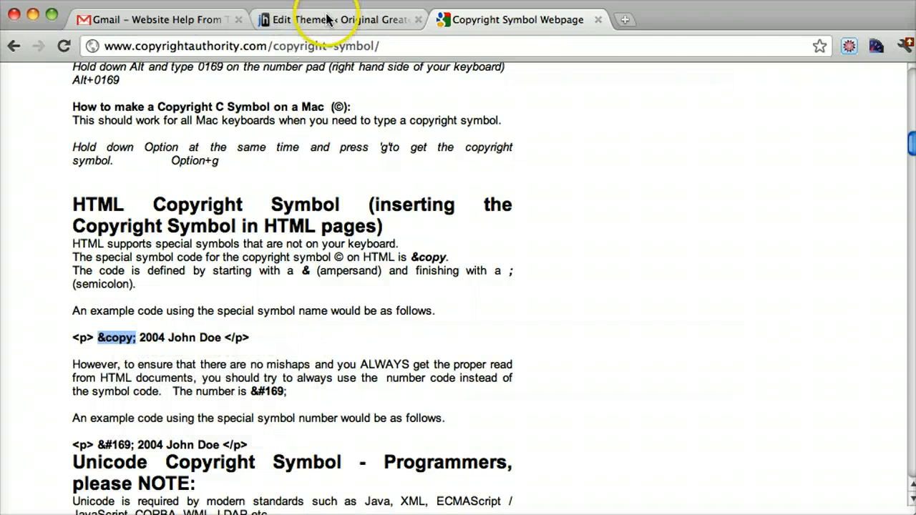
- Back in footer.php, type '&copy; 2012 Original Greater Rock M.B. Church' in the site-generator div
left_click(336, 20)
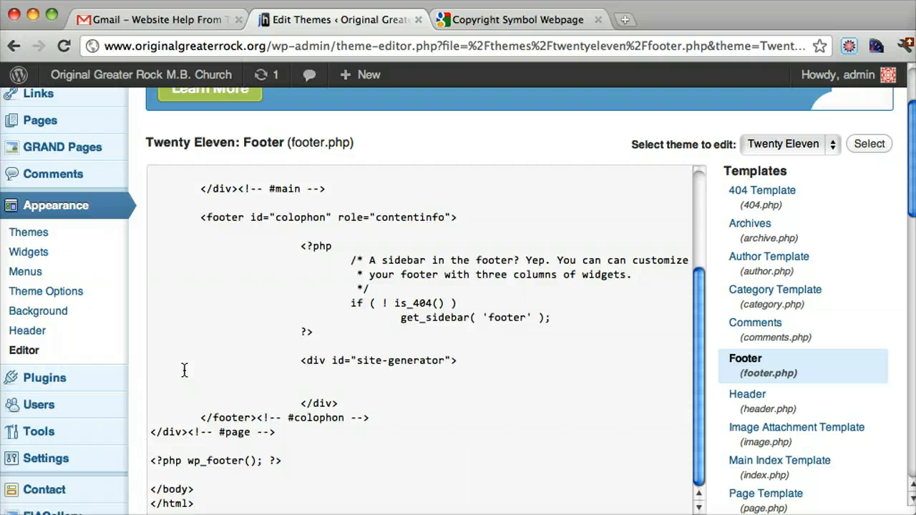
type("&copy;")
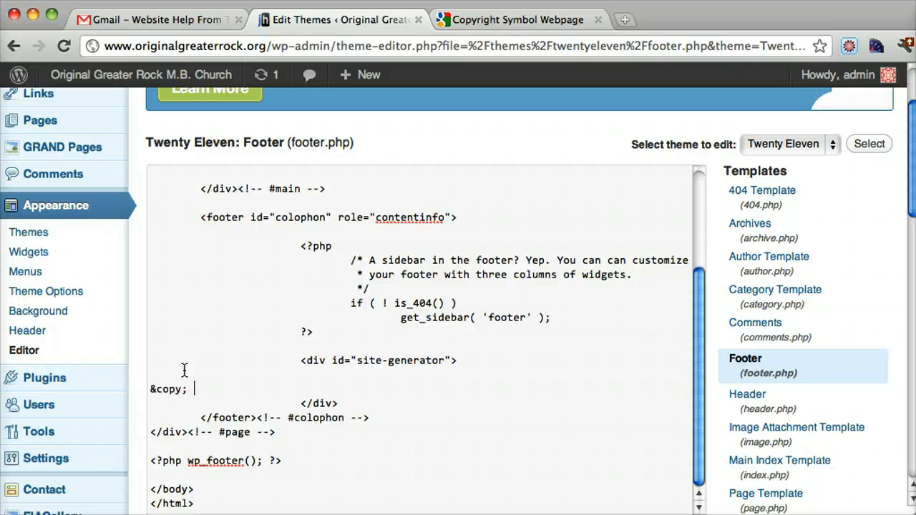
type("2012")
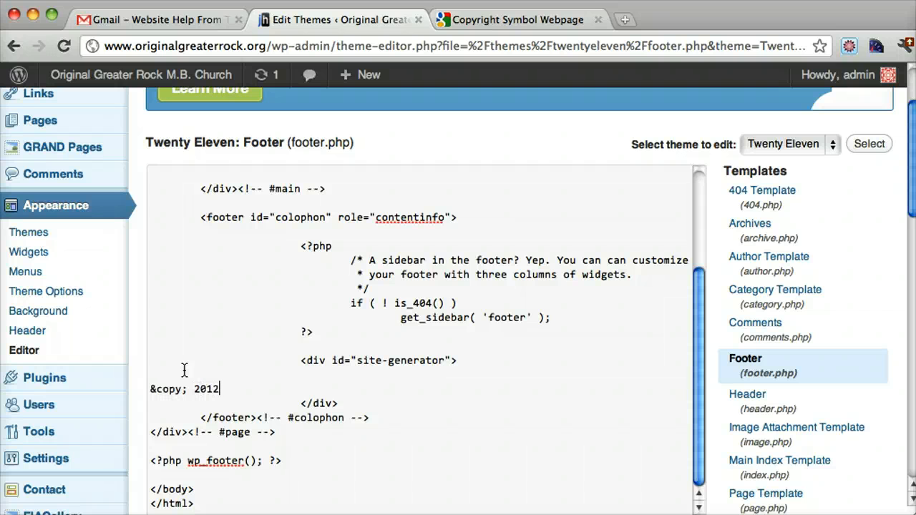
type("Ori")
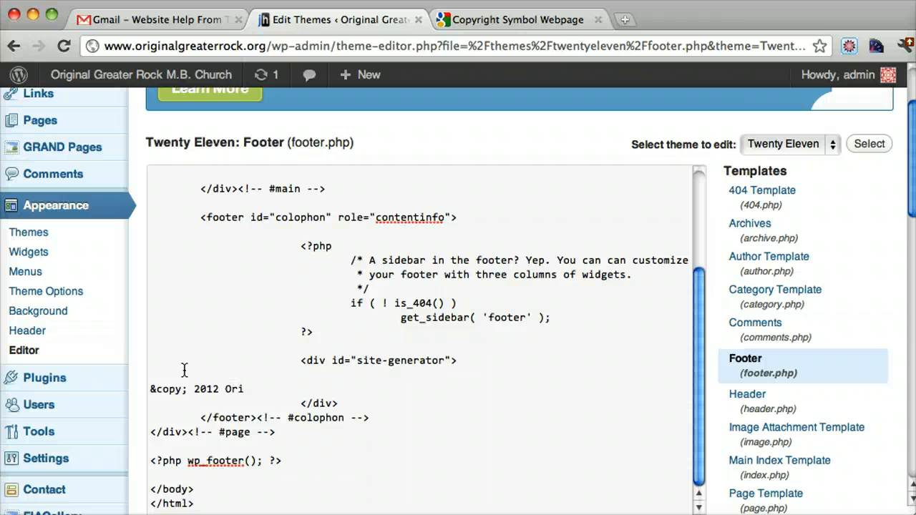
type("ginal Gre")
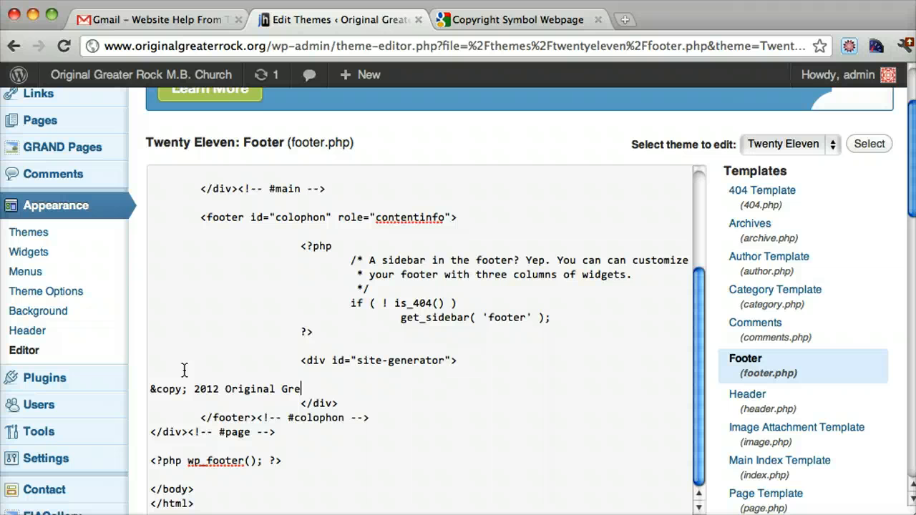
type("ater Rock")
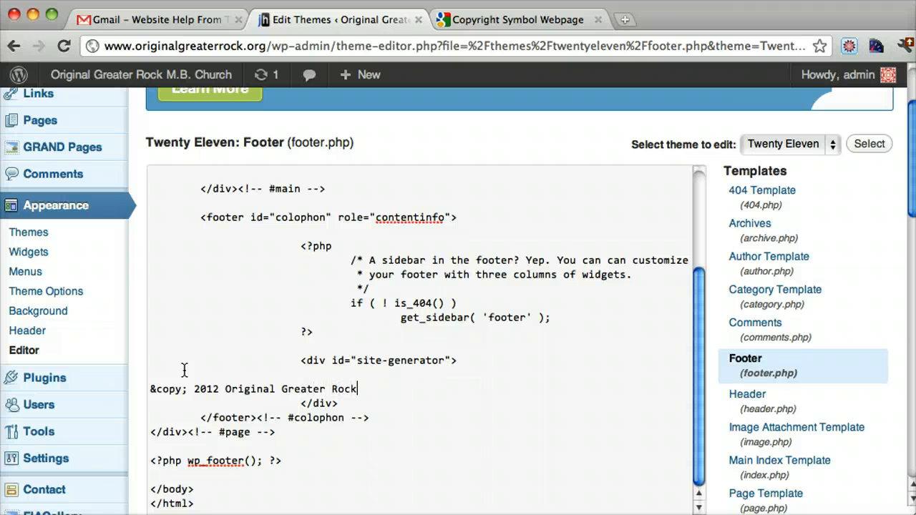
type("M.")
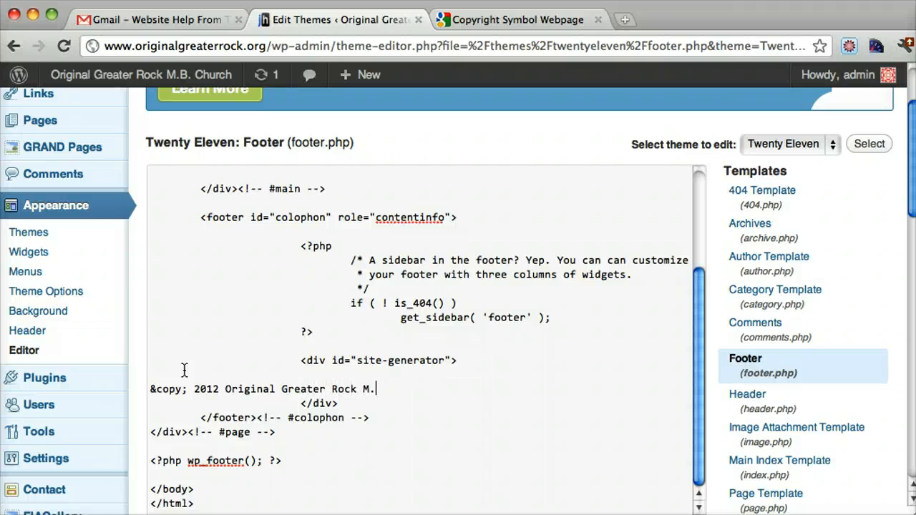
type("B. Church")
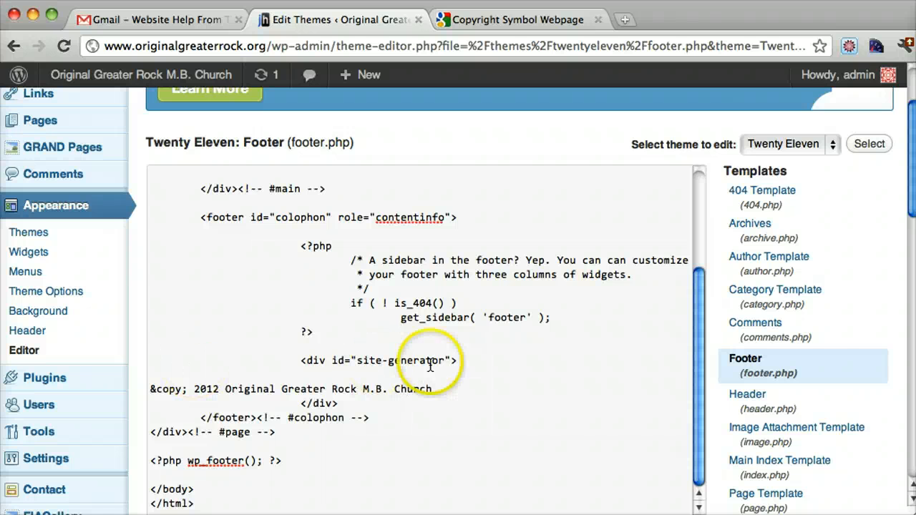
- Update File to save footer.php with the new copyright line
scroll("down", 3)
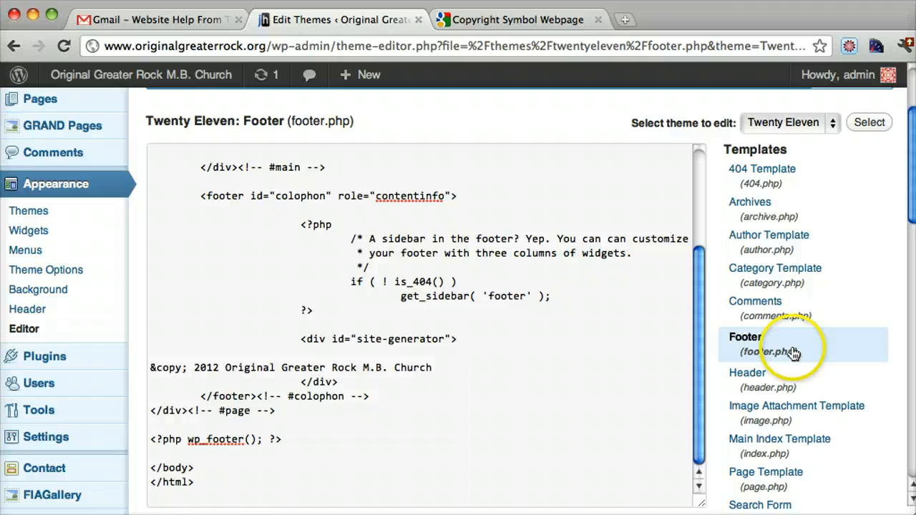
scroll("down", 3)
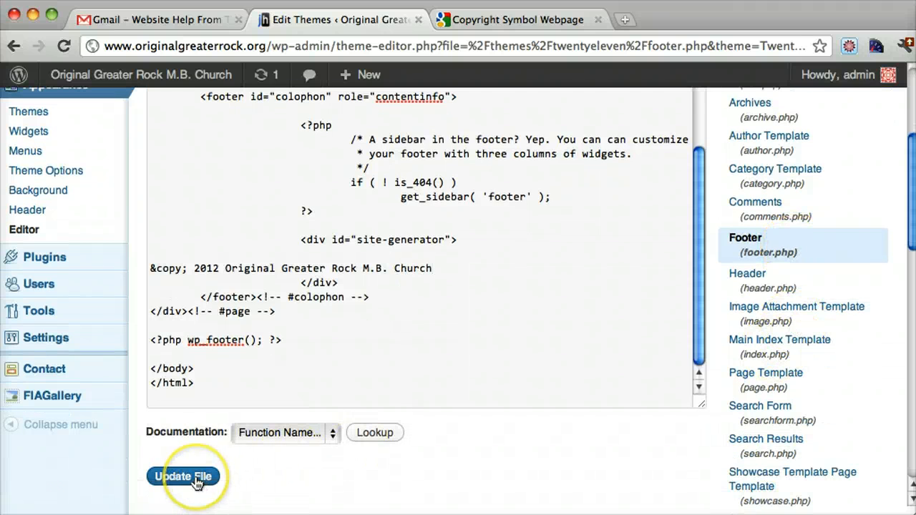
left_click(183, 476)
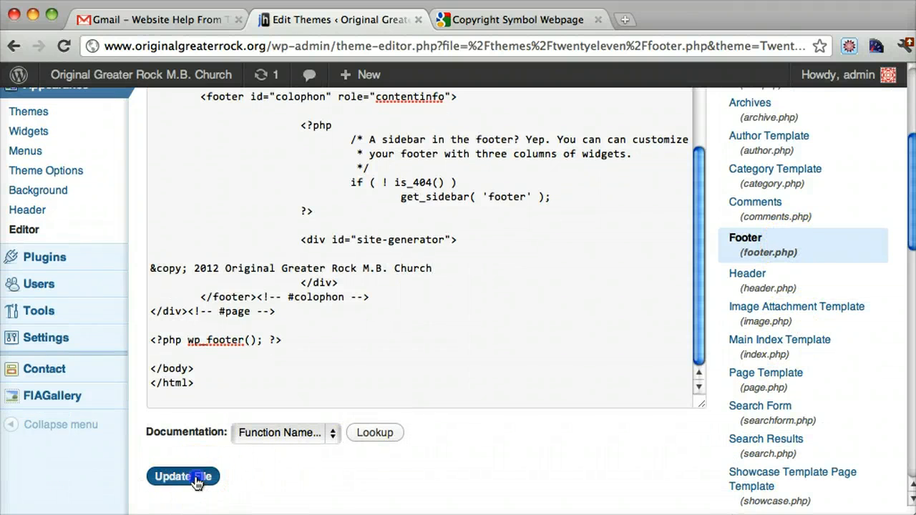
left_click(183, 477)
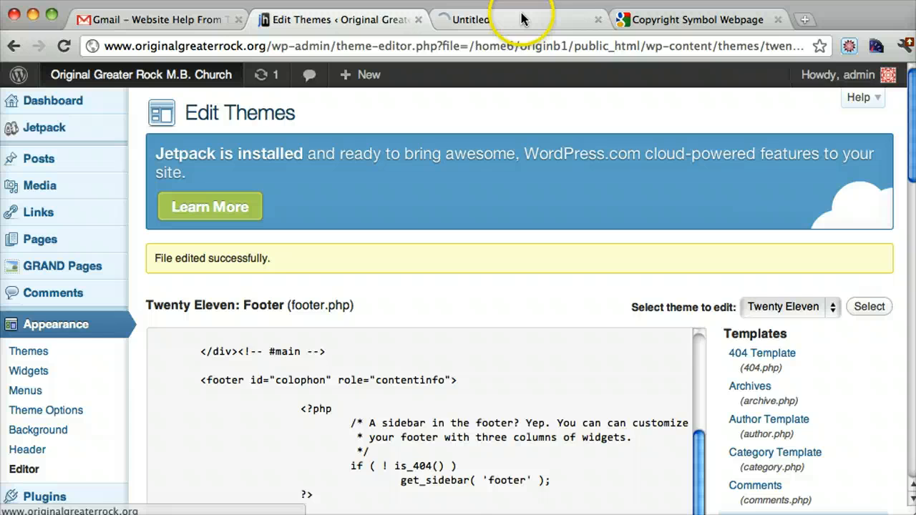
- View the live homepage footer showing '© 2012 Original Greater Rock M.B. Church'
left_click(515, 20)
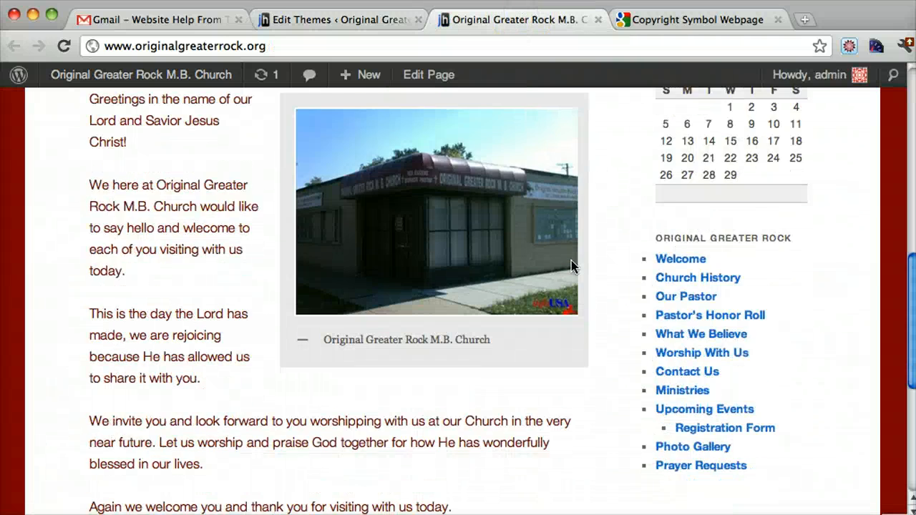
scroll("down", 3)
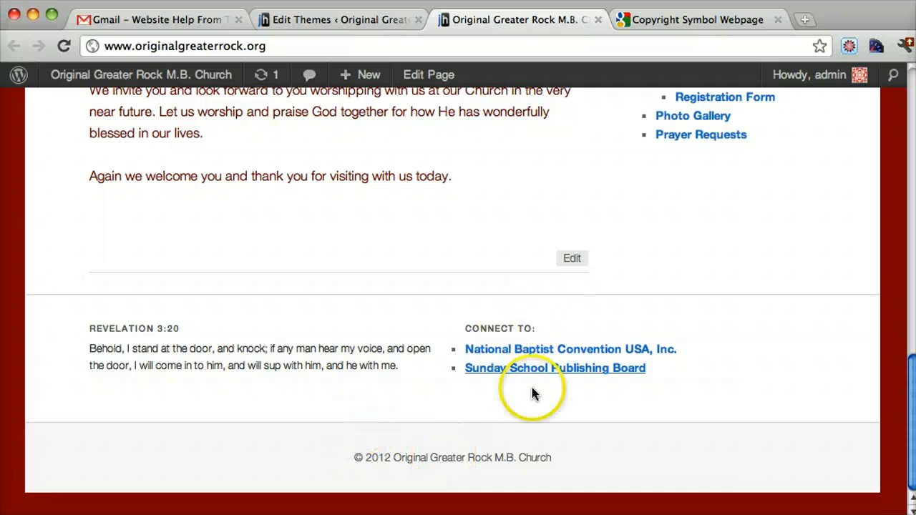
mouse_move(631, 458)
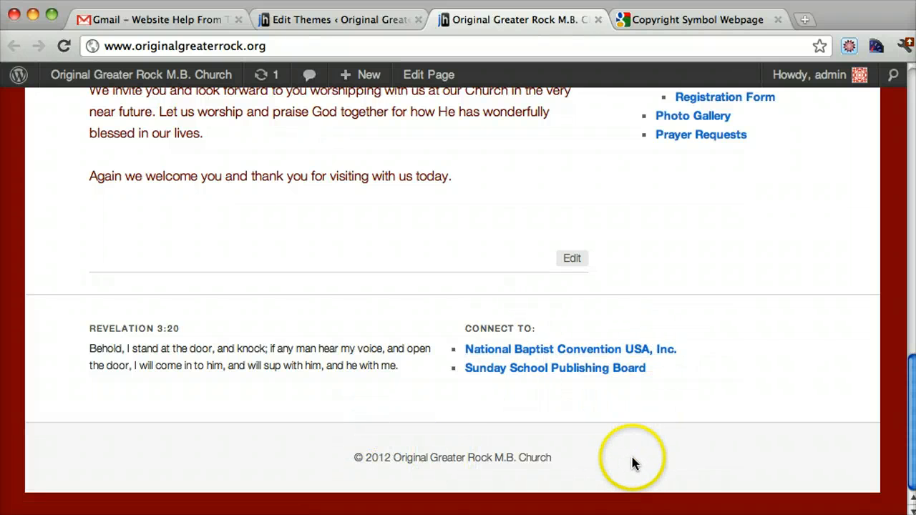
mouse_move(451, 470)
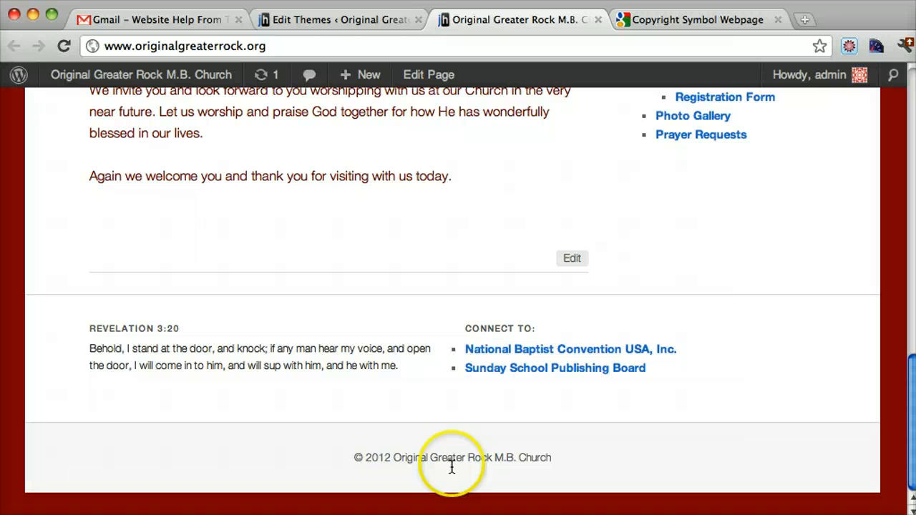
mouse_move(458, 422)
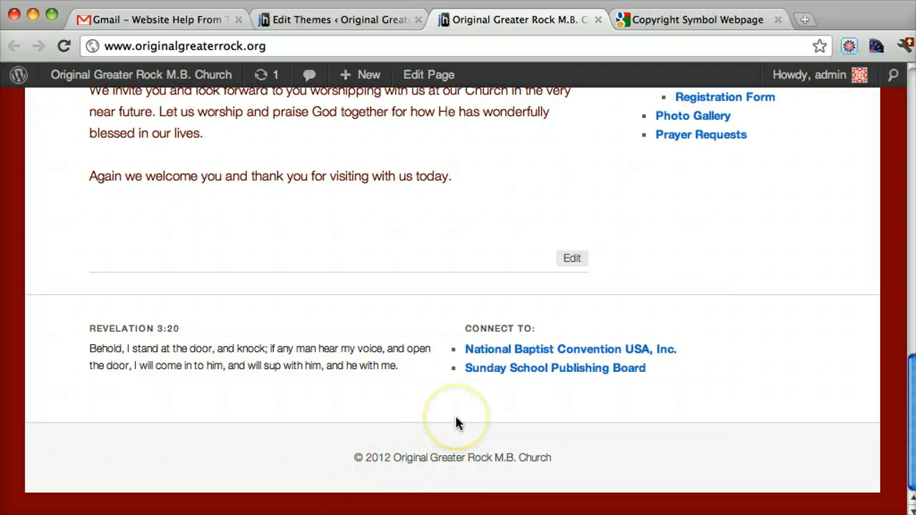